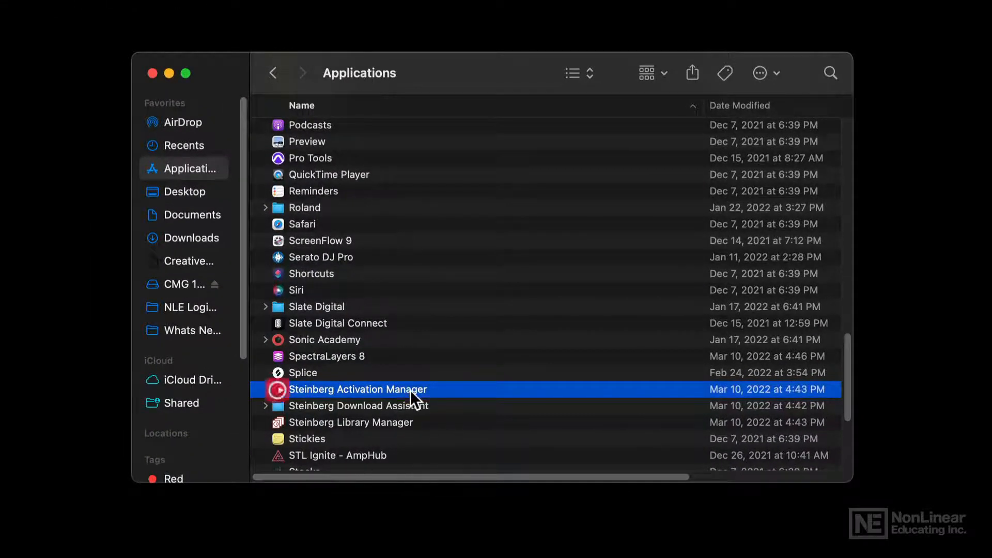
Step: Activate Cubase Pro 12 in Steinberg Activation Manager and launch Cubase 12 from Applications
double_click(358, 389)
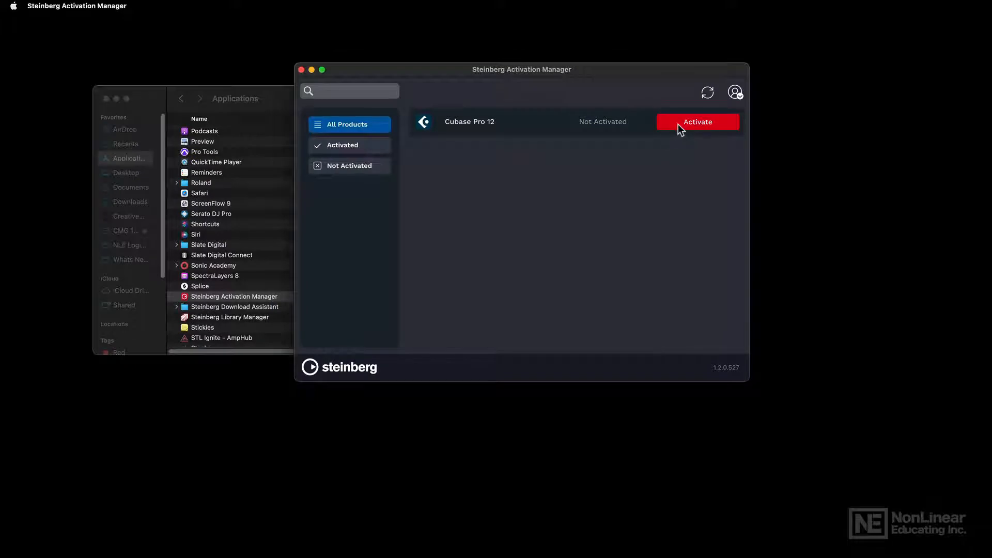
click(697, 122)
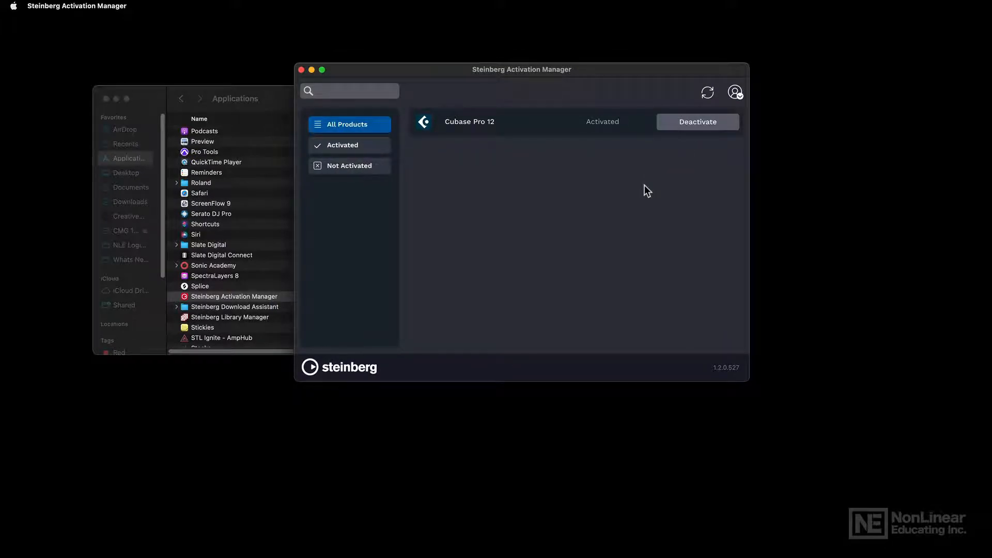
double_click(206, 320)
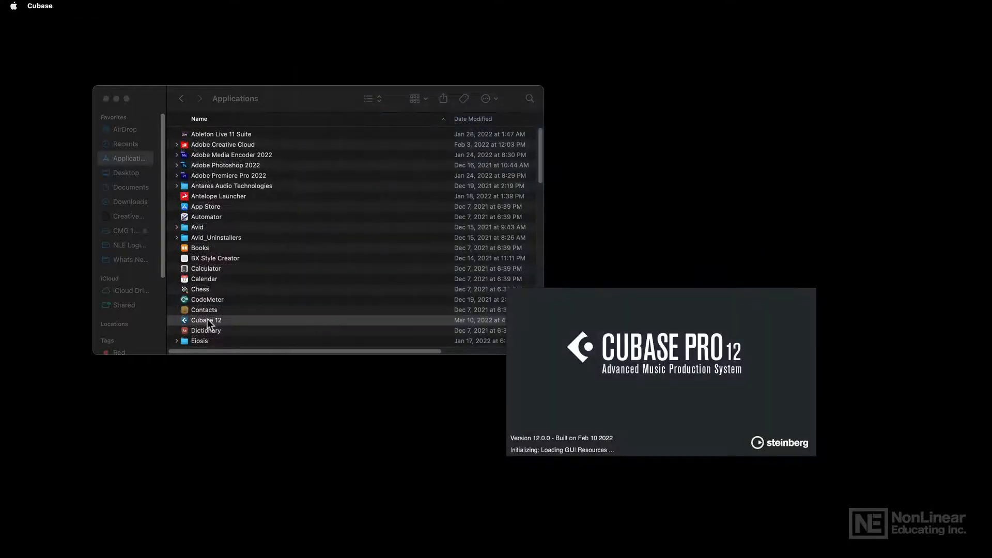